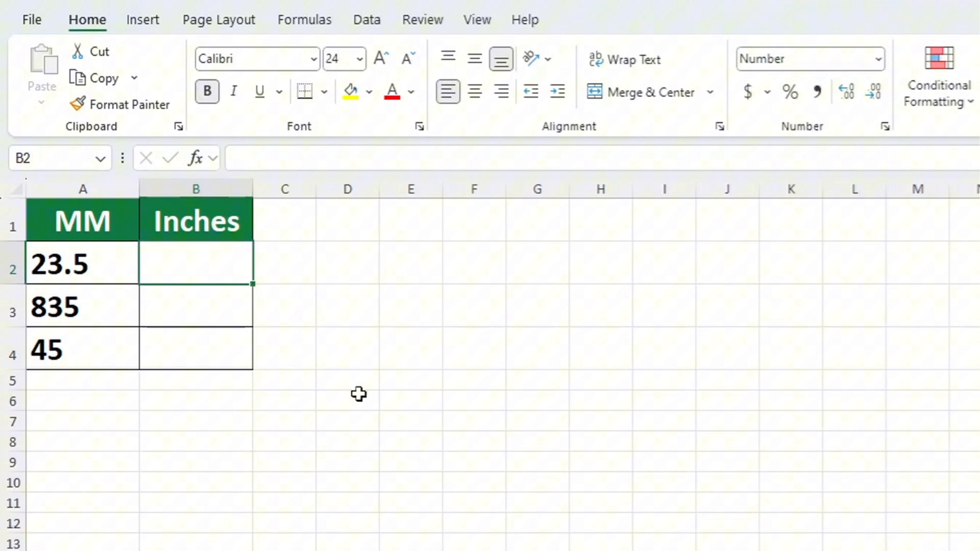
Step: Begin =CONVERT( in B2 with A2's 23.5 mm value as the number to convert
type("=")
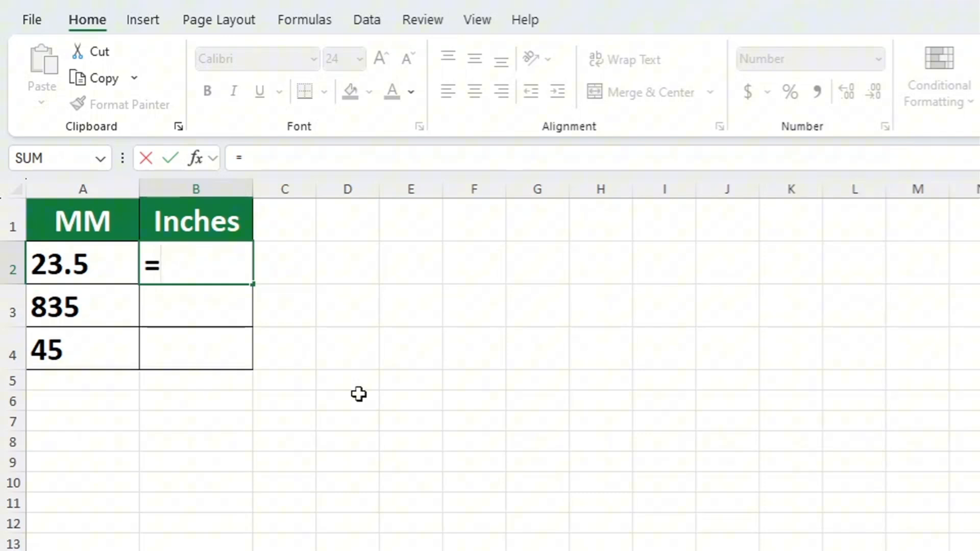
type("conver")
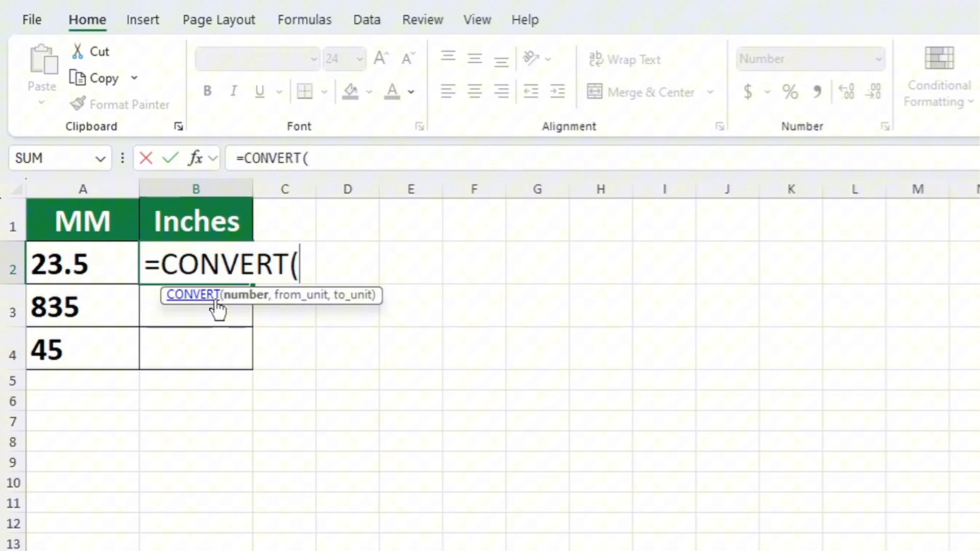
mouse_move(406, 415)
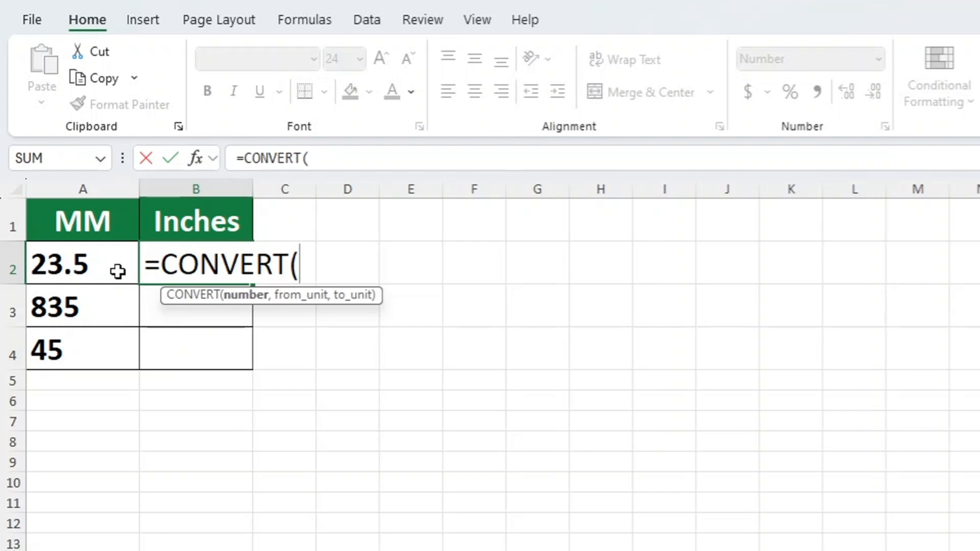
left_click(81, 263)
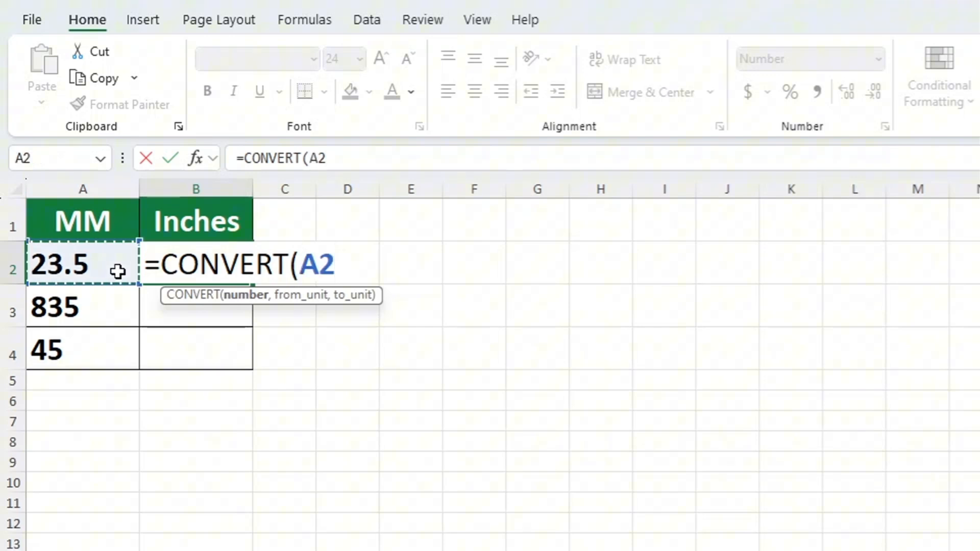
Step: Finish B2 as =CONVERT(A2,"mm","in") so it returns the inch equivalent of 23.5 mm
type(",")
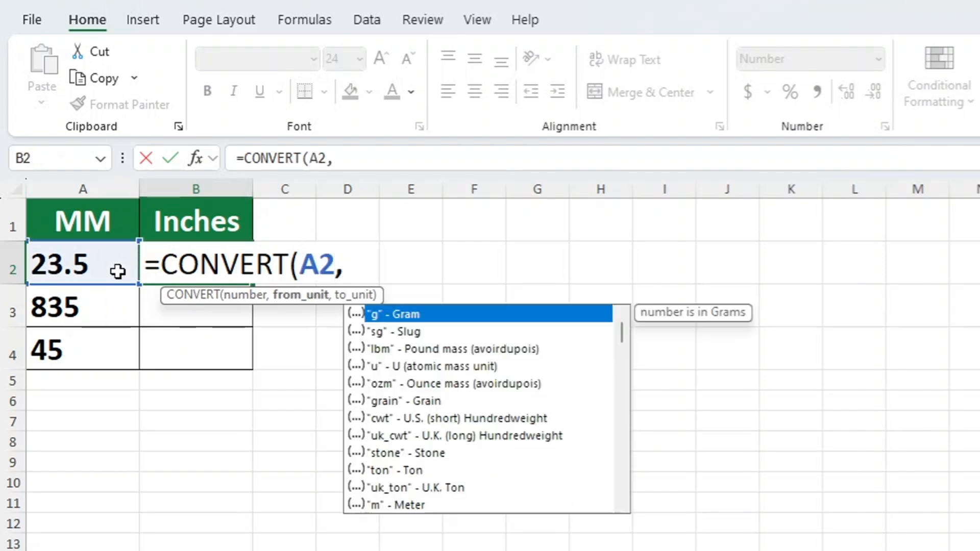
scroll("down", 3)
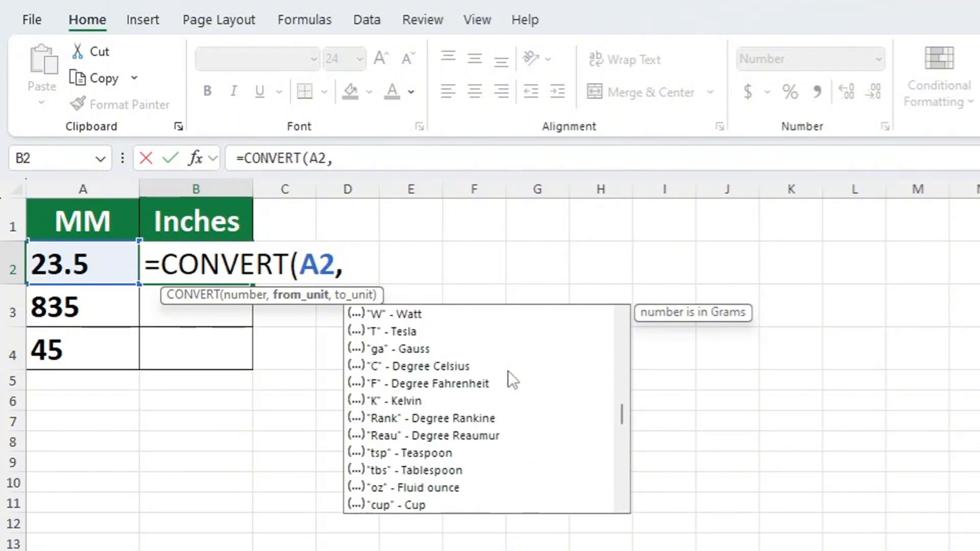
scroll("down", 3)
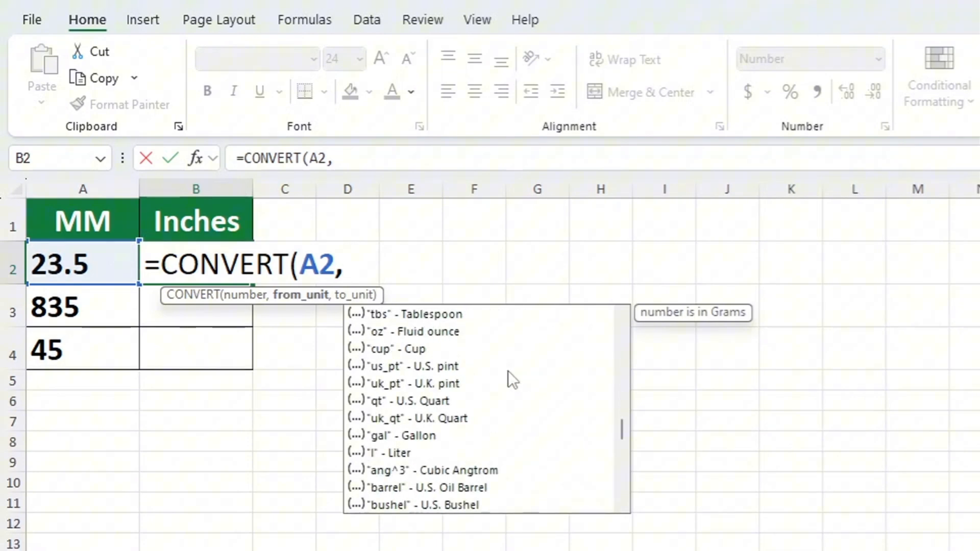
type("\"mm")
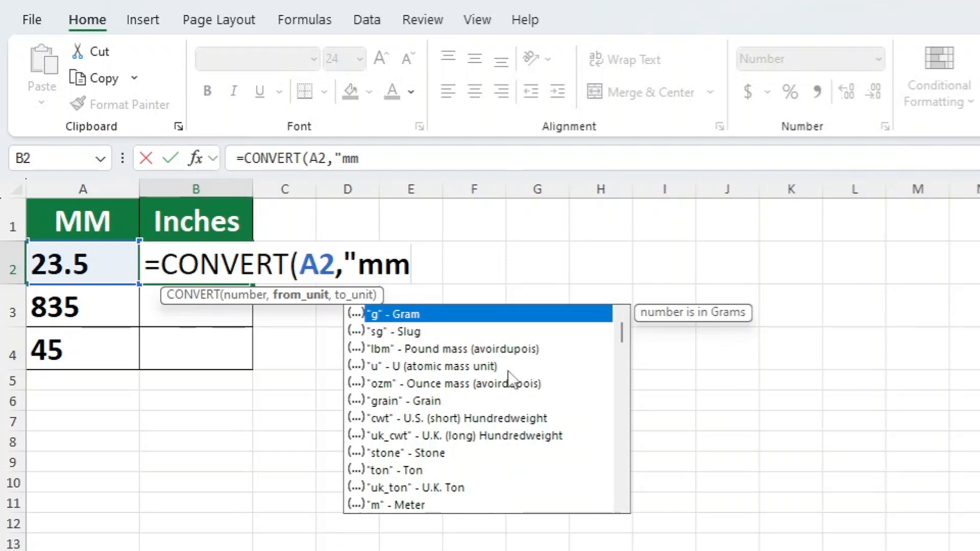
type("\"")
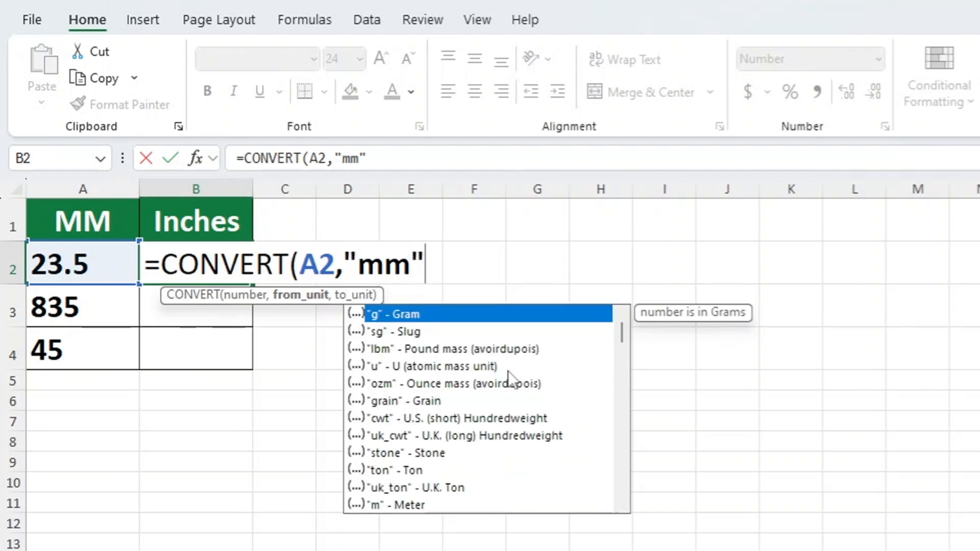
type(",")
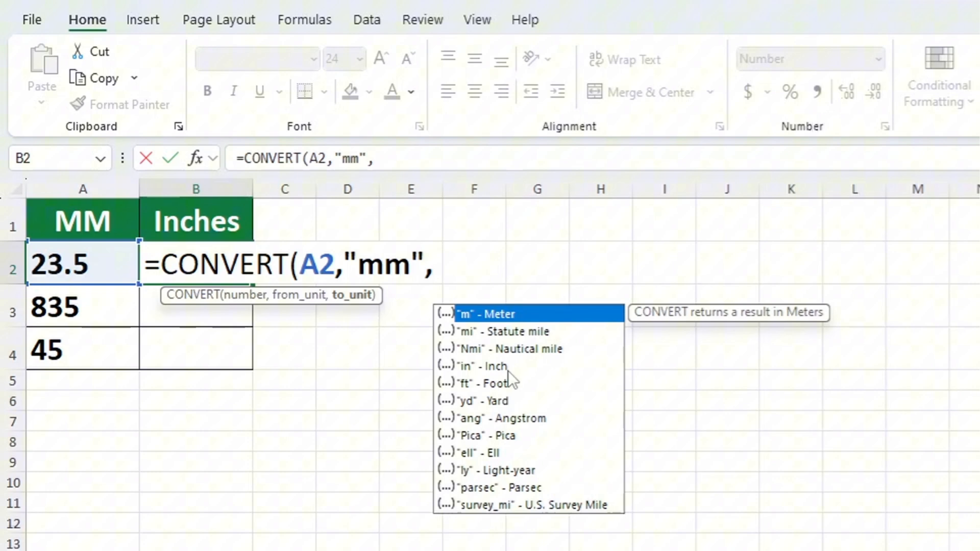
type("\"in")
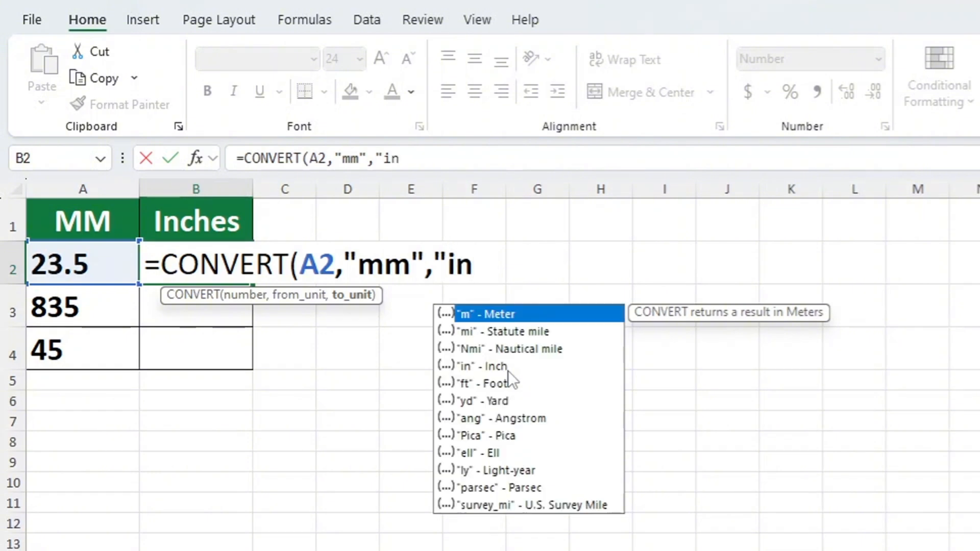
type("\"")
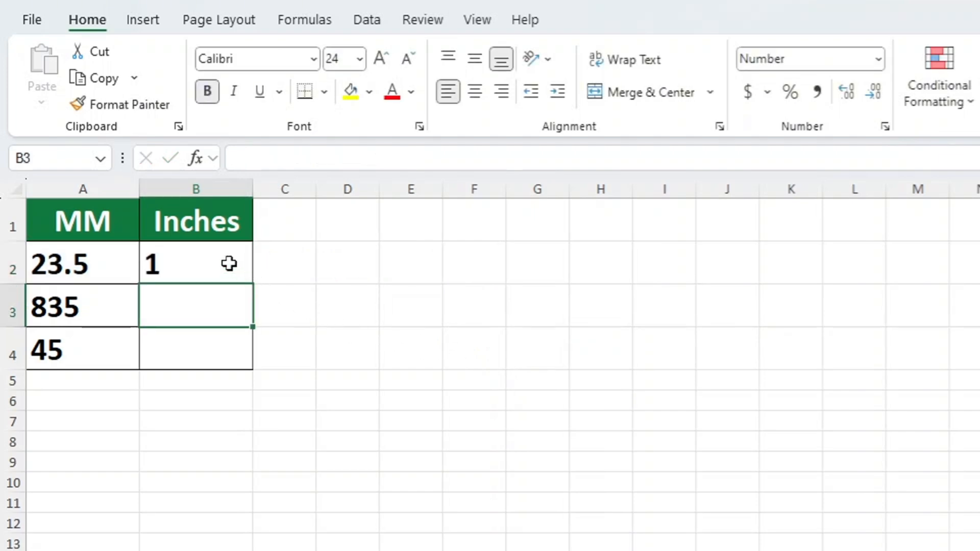
Step: Fill the inches conversion from B2 down through B4 for the remaining millimetre values
left_click(196, 263)
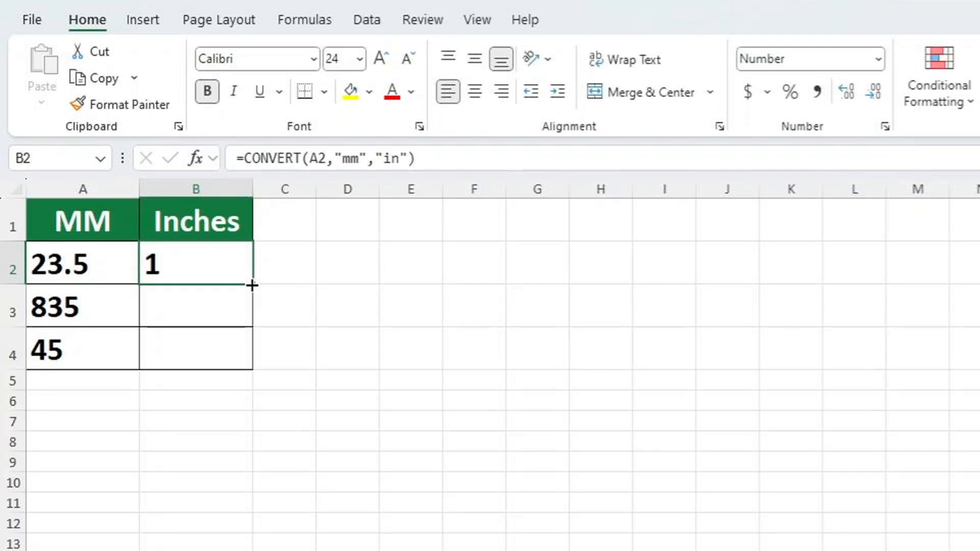
left_click_drag(252, 286, 252, 350)
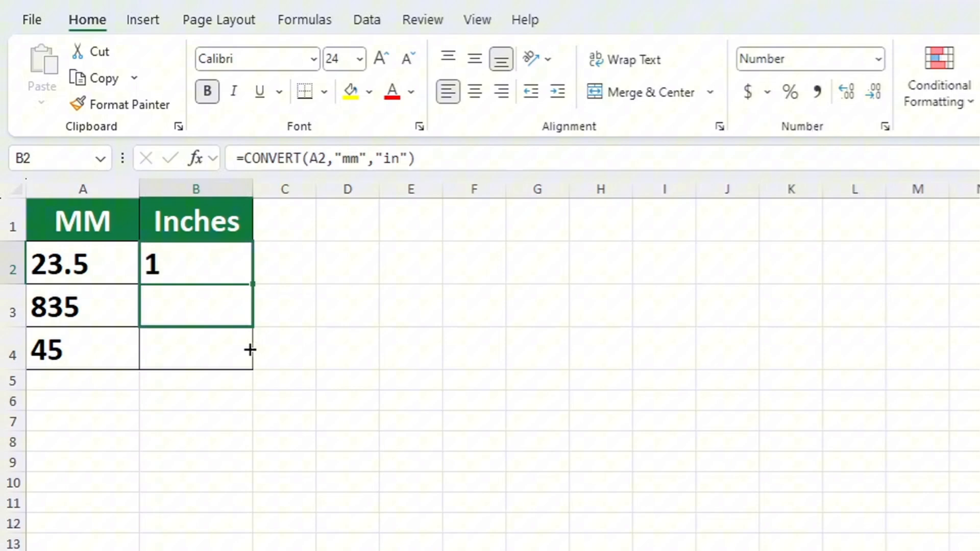